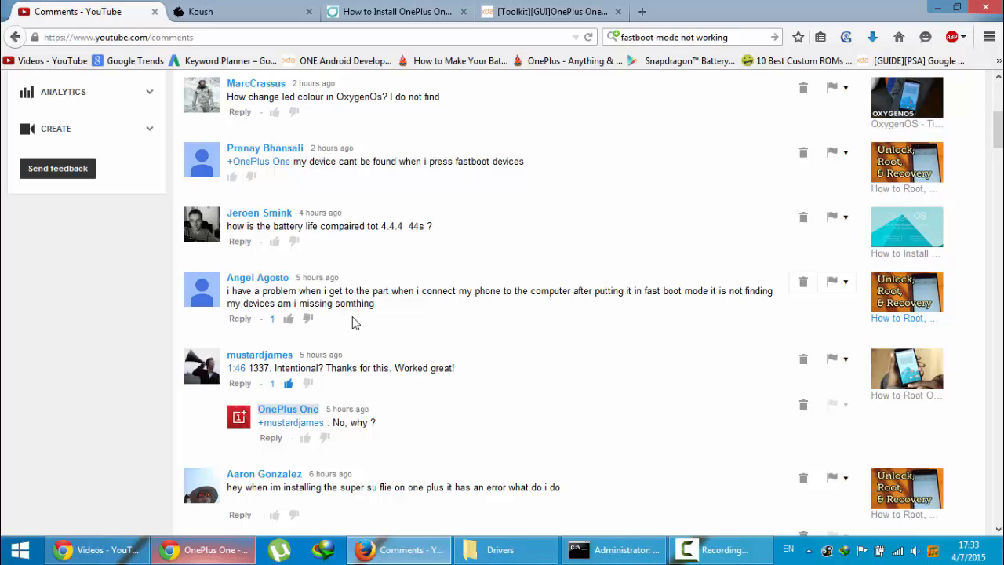
mouse_move(693, 292)
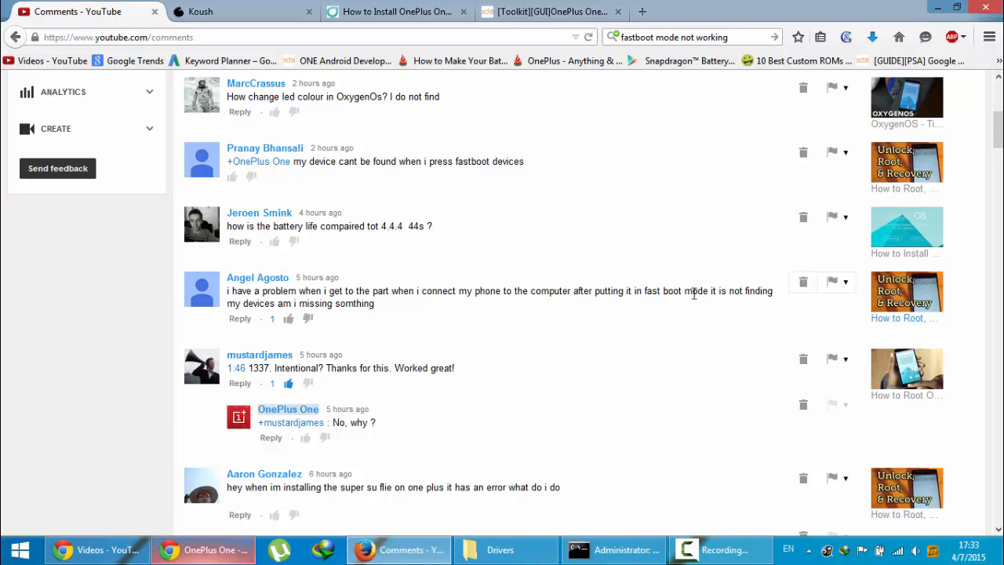
Switch to Koush's Universal Windows ADB Driver page in Firefox
scroll(down, 3)
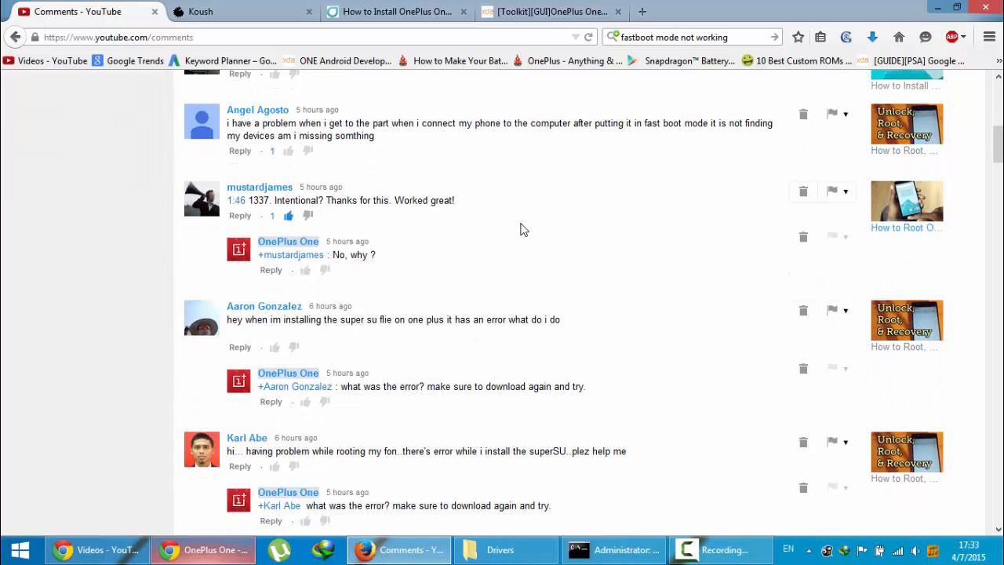
mouse_move(522, 216)
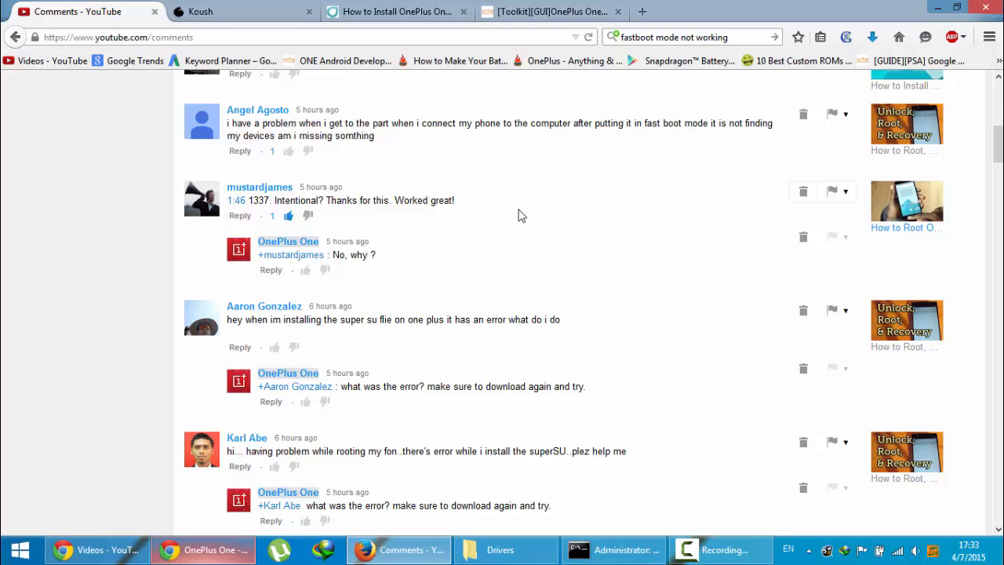
mouse_move(392, 367)
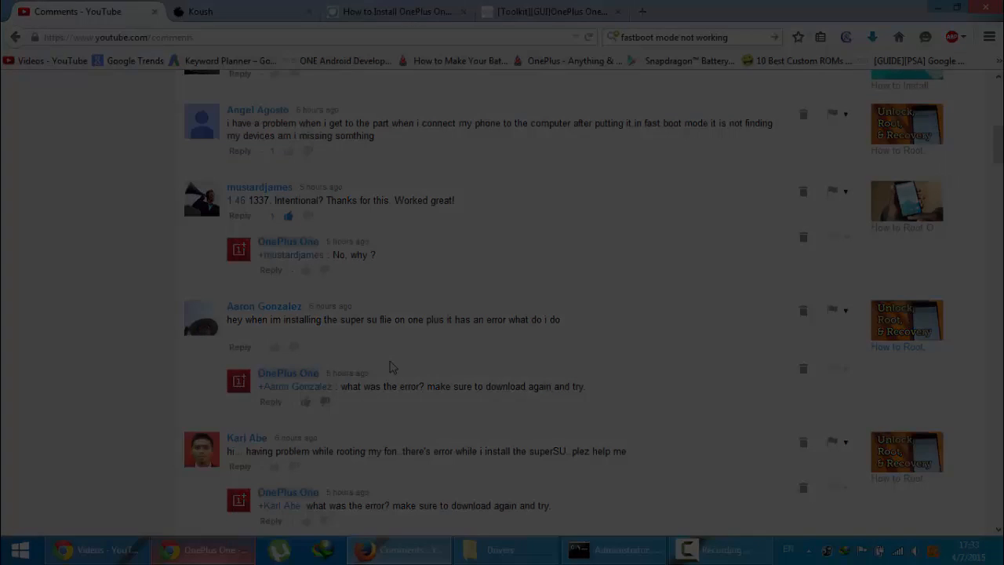
click(220, 11)
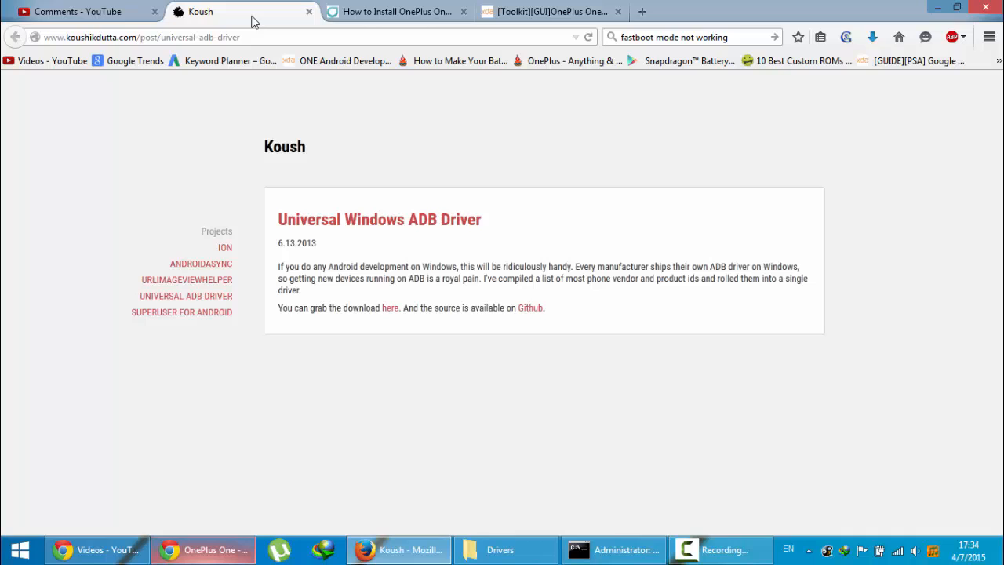
mouse_move(364, 228)
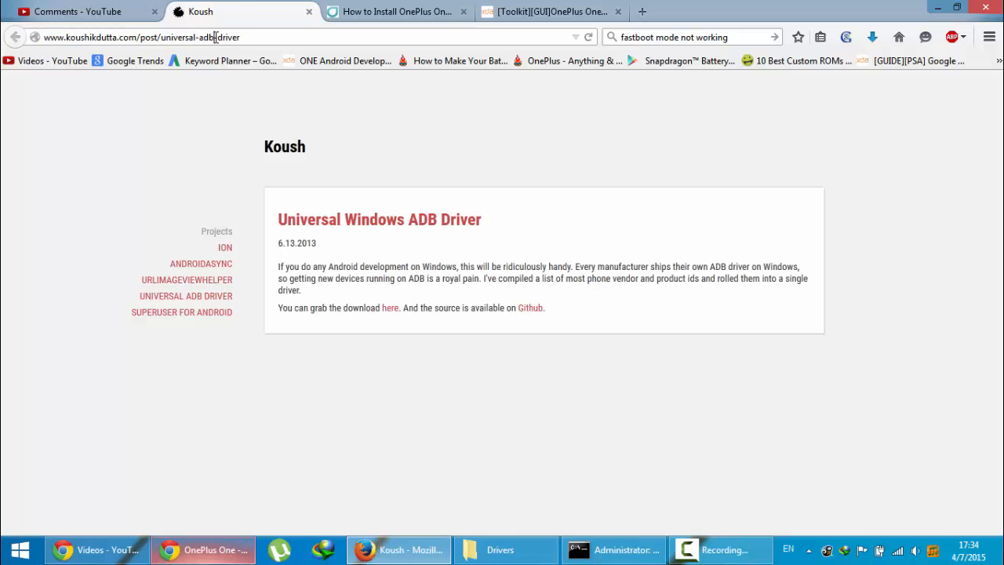
mouse_move(341, 298)
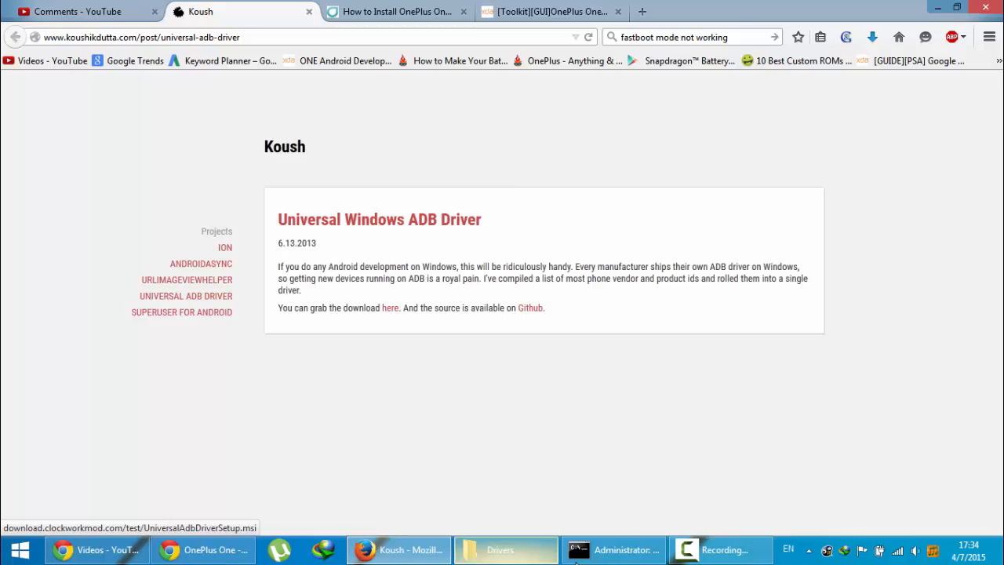
Launch UniversalAdbDriverSetup.msi from the Drivers folder
click(505, 549)
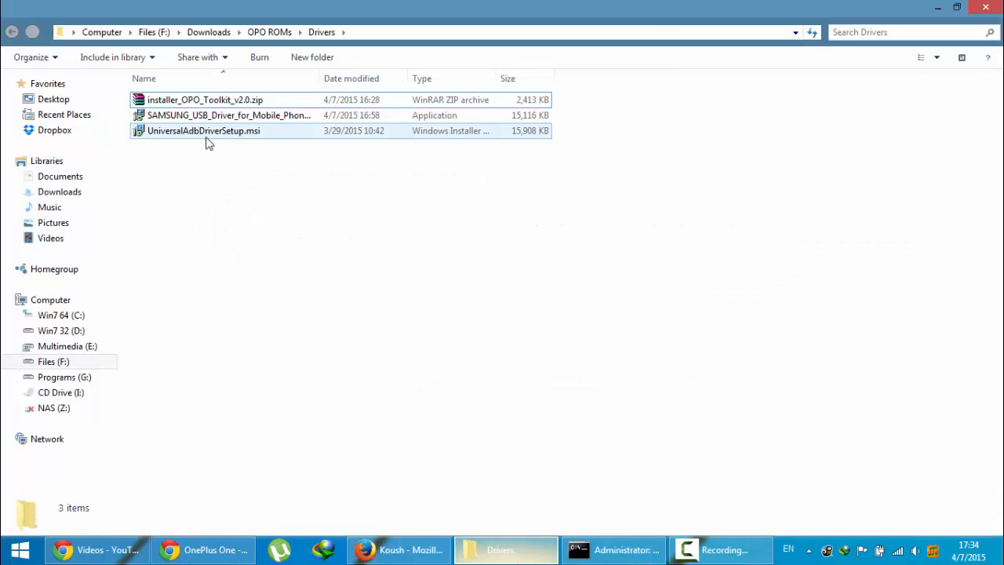
click(203, 130)
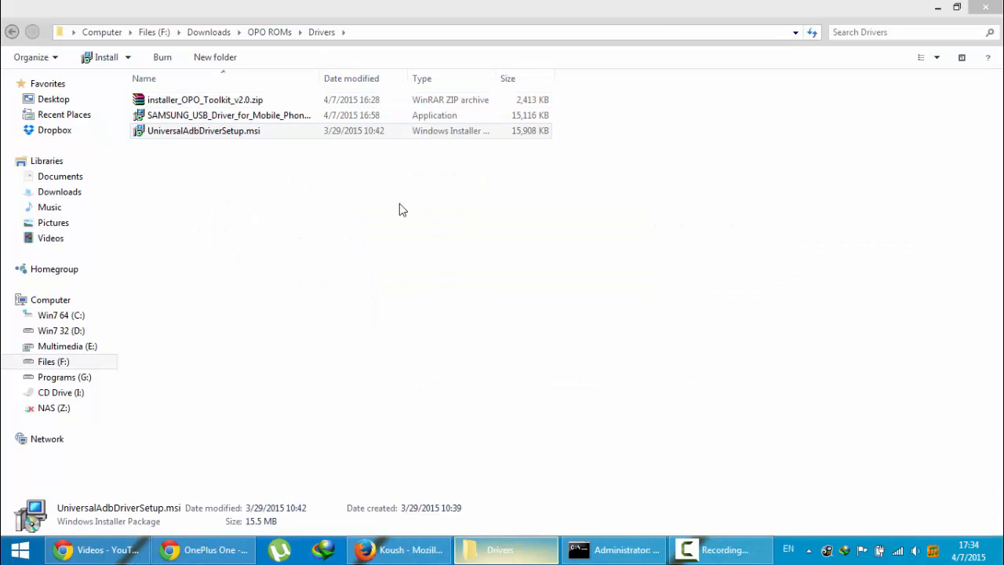
double_click(203, 130)
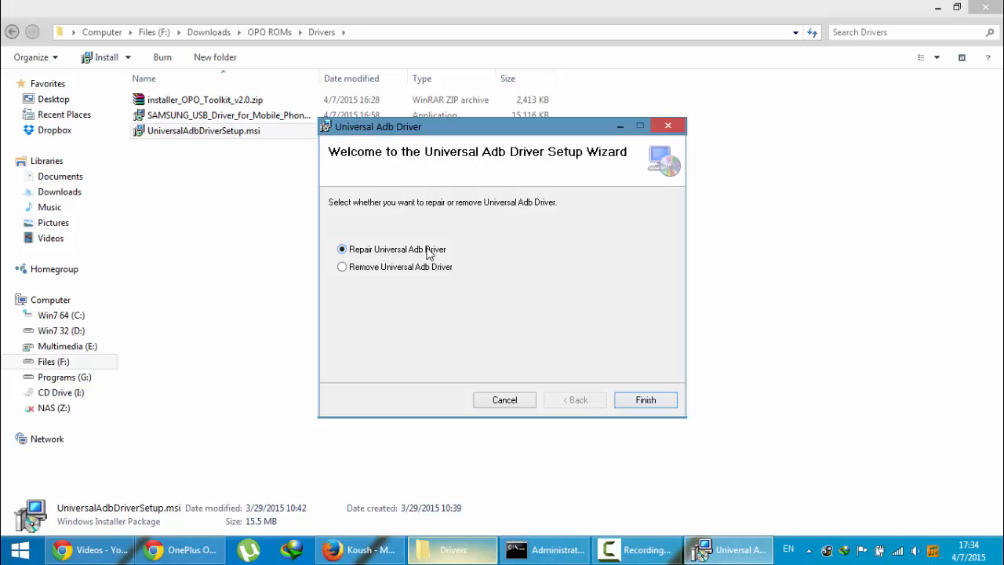
Cancel the unfinished driver setup and refresh the Drivers folder listing
click(667, 125)
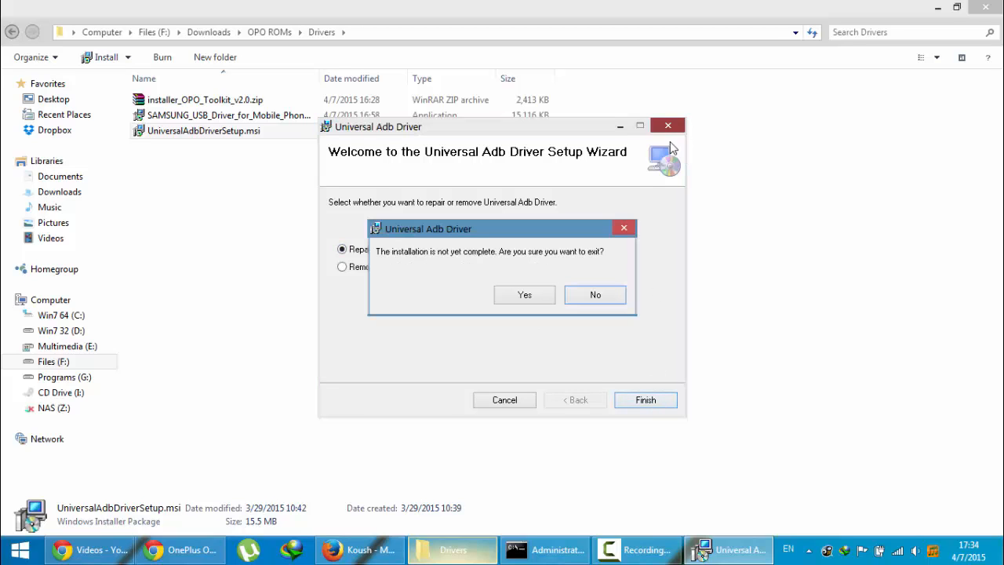
click(524, 294)
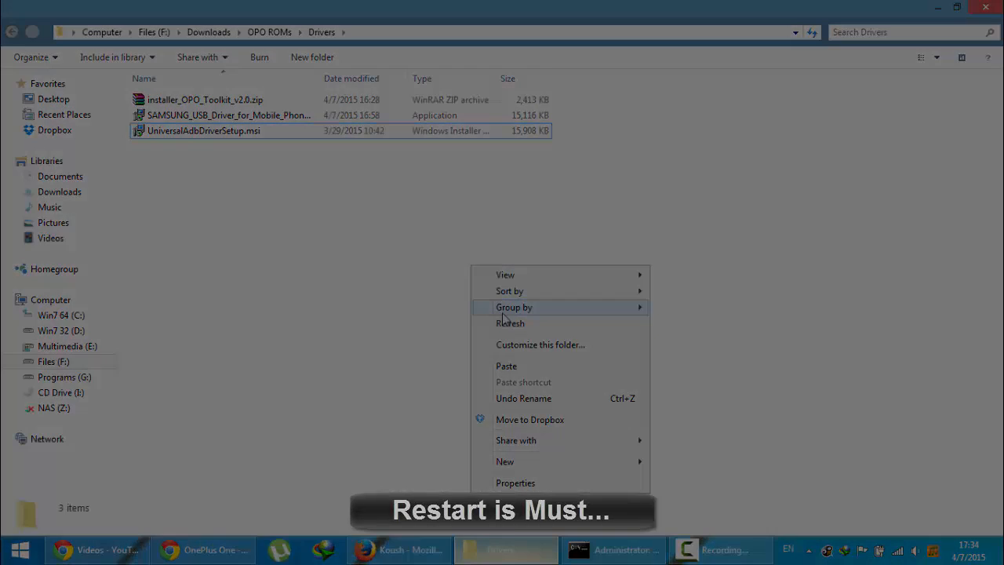
click(229, 115)
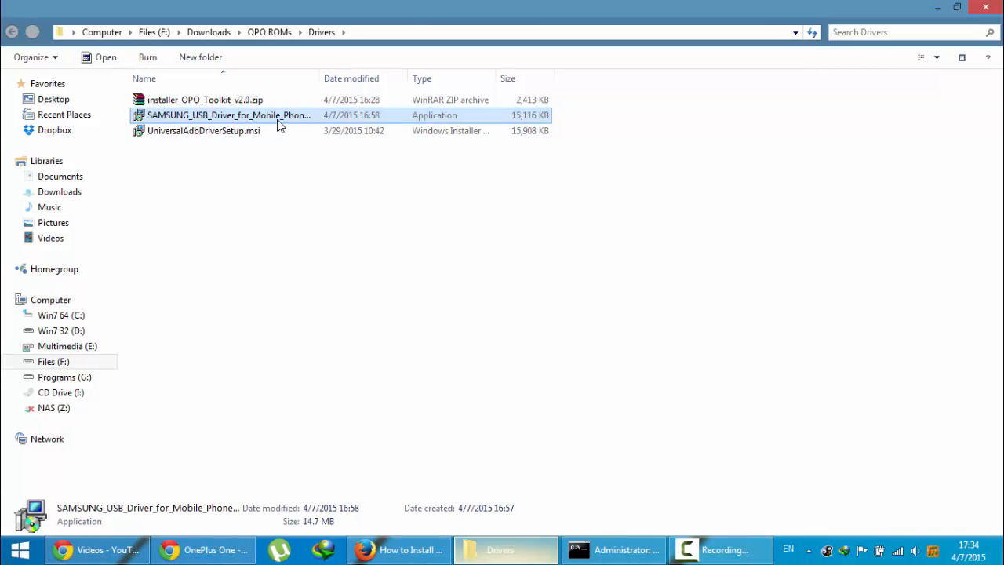
mouse_move(198, 122)
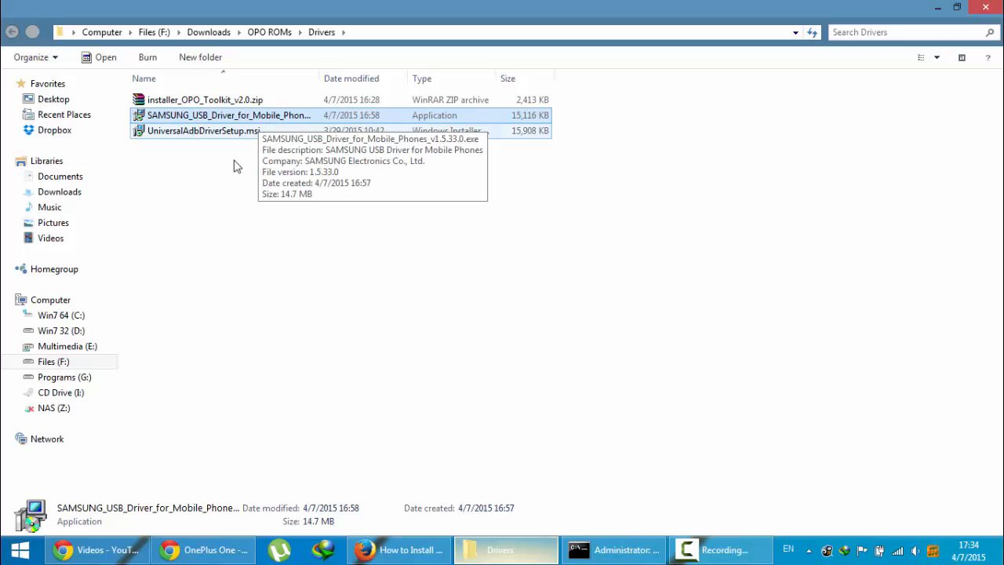
mouse_move(268, 115)
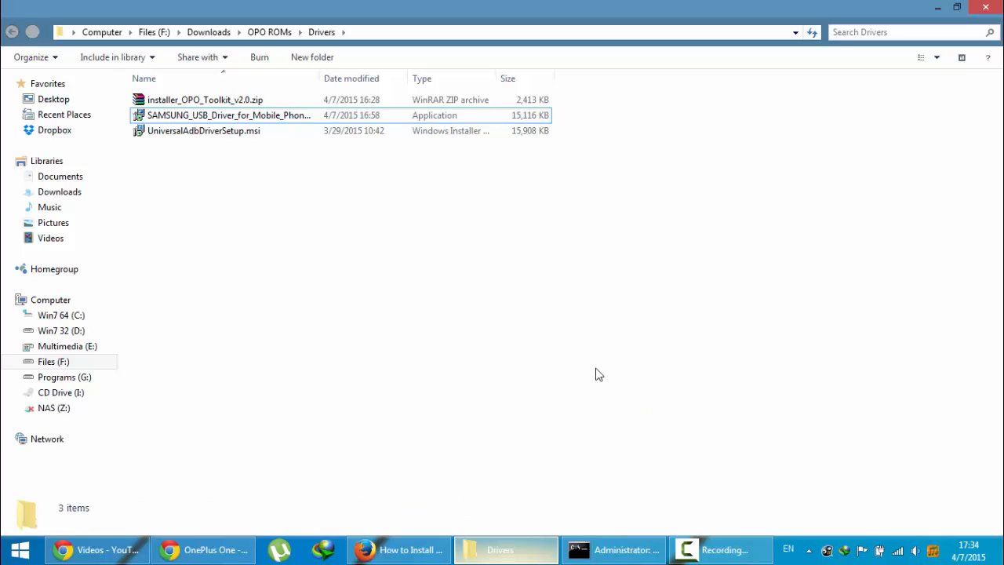
Minimize the Drivers folder window to show the desktop
click(398, 549)
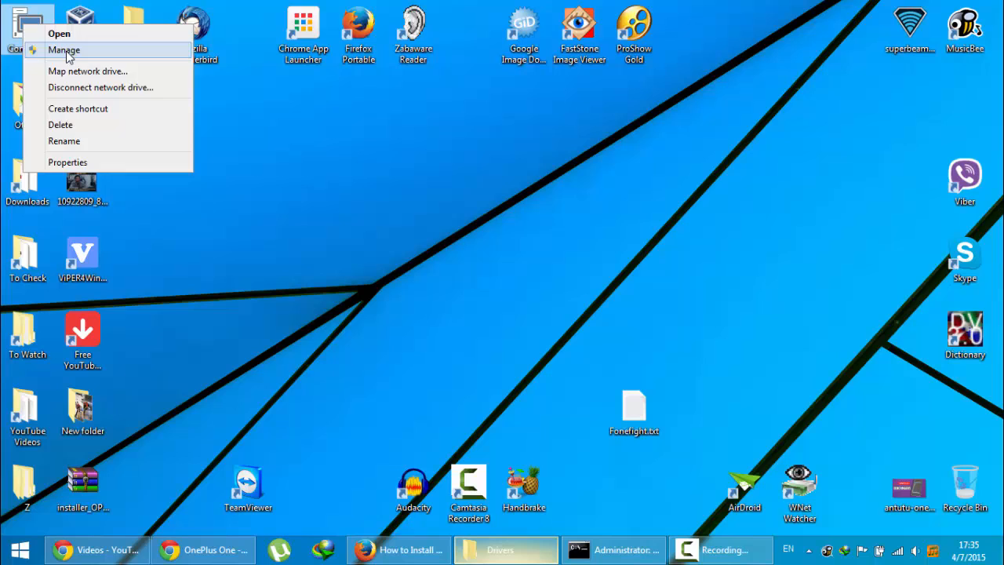
Update the ADB Interface driver in Device Manager, browsing the computer for drivers
click(232, 126)
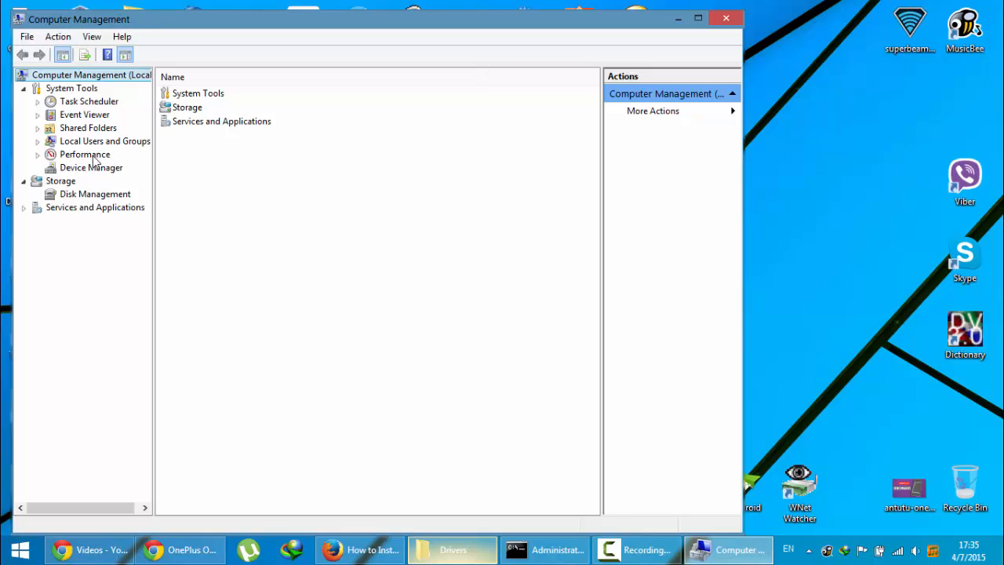
click(91, 167)
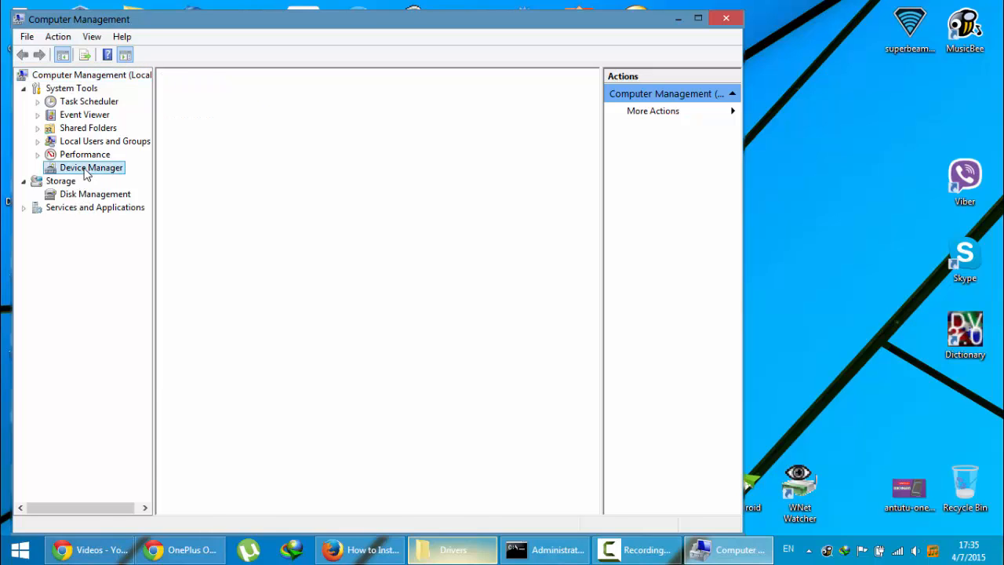
right_click(222, 234)
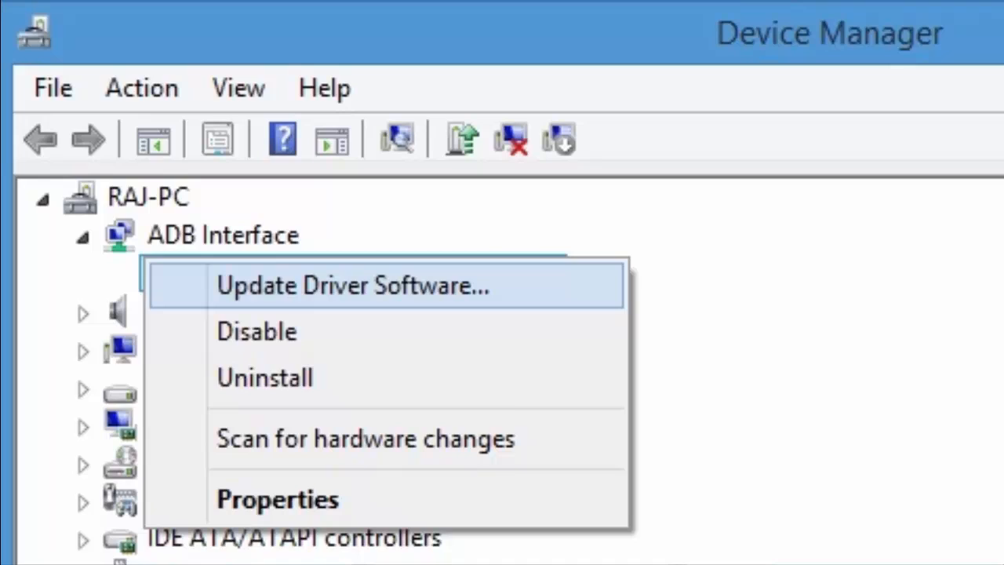
click(350, 284)
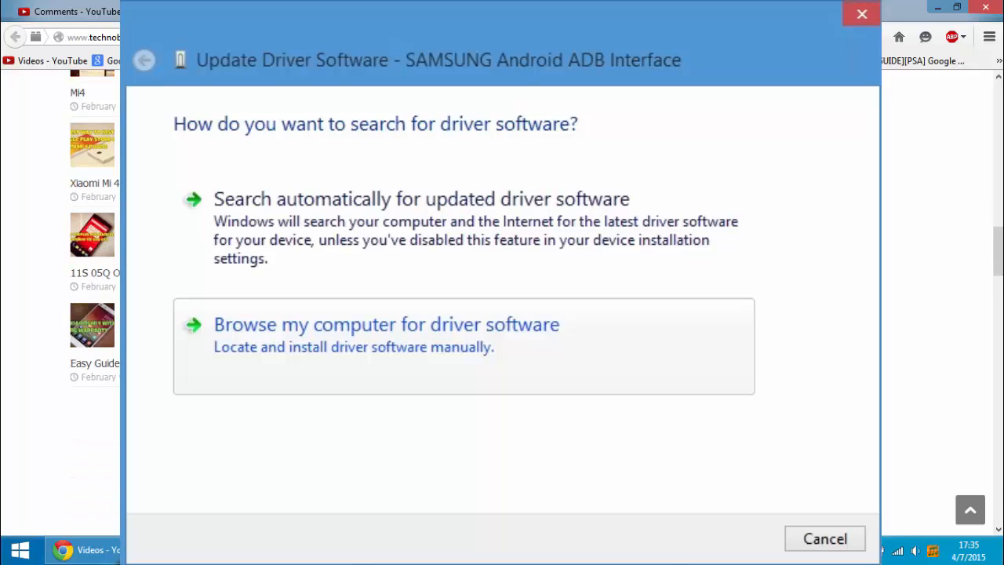
click(386, 324)
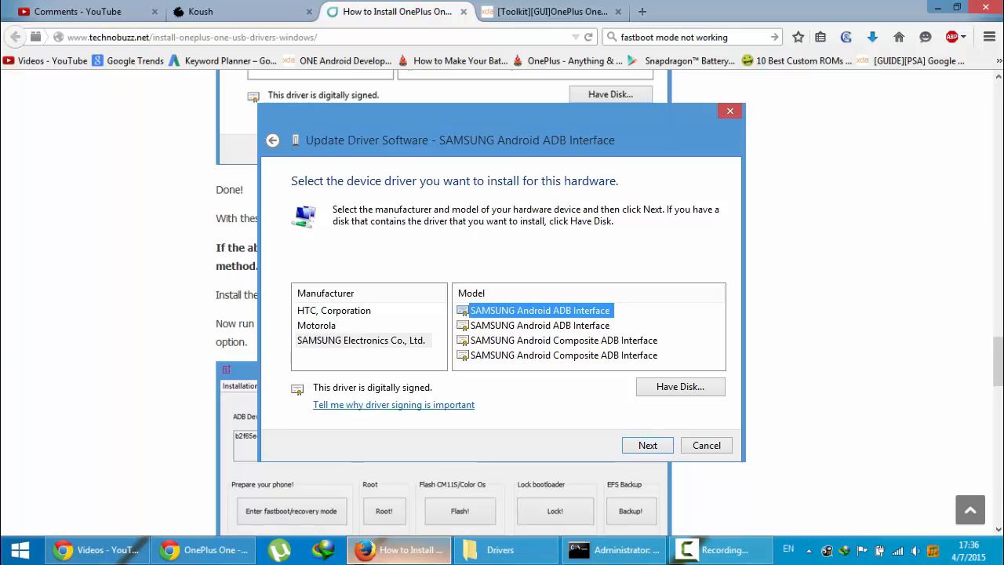
mouse_move(177, 224)
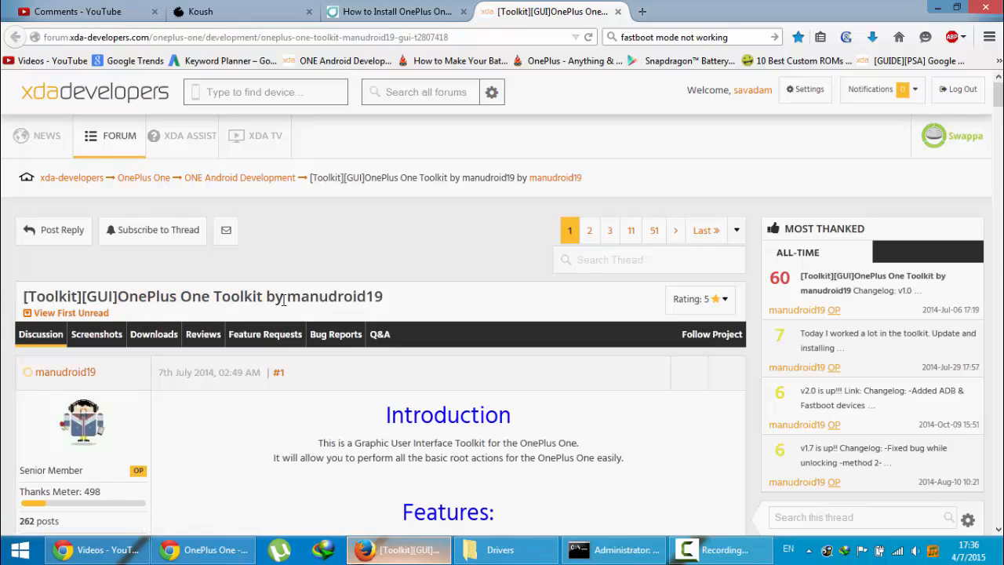
Open installer_OPO_Toolkit_v2.0.zip, select the toolkit .exe, then close WinRAR
scroll(down, 3)
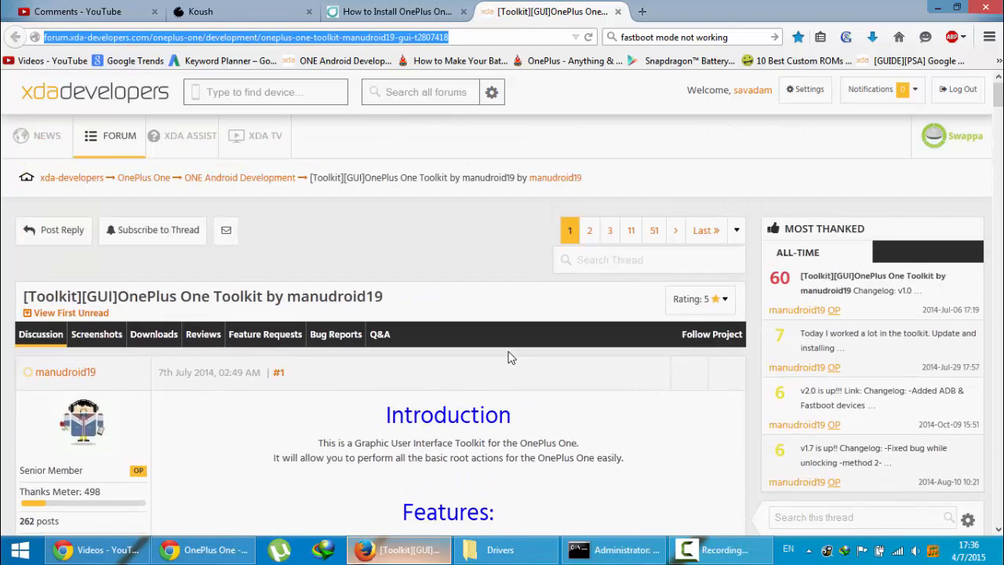
click(506, 549)
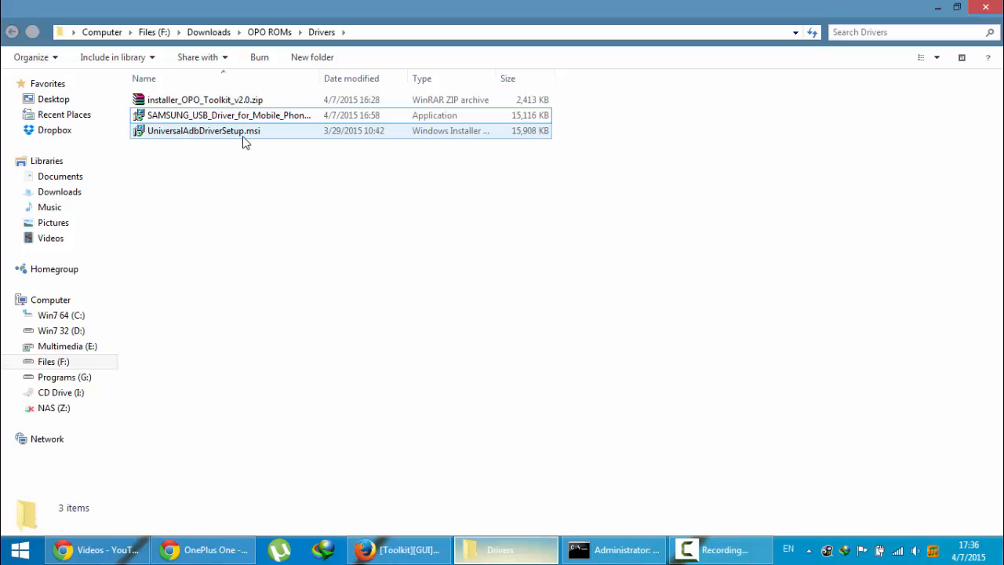
double_click(205, 100)
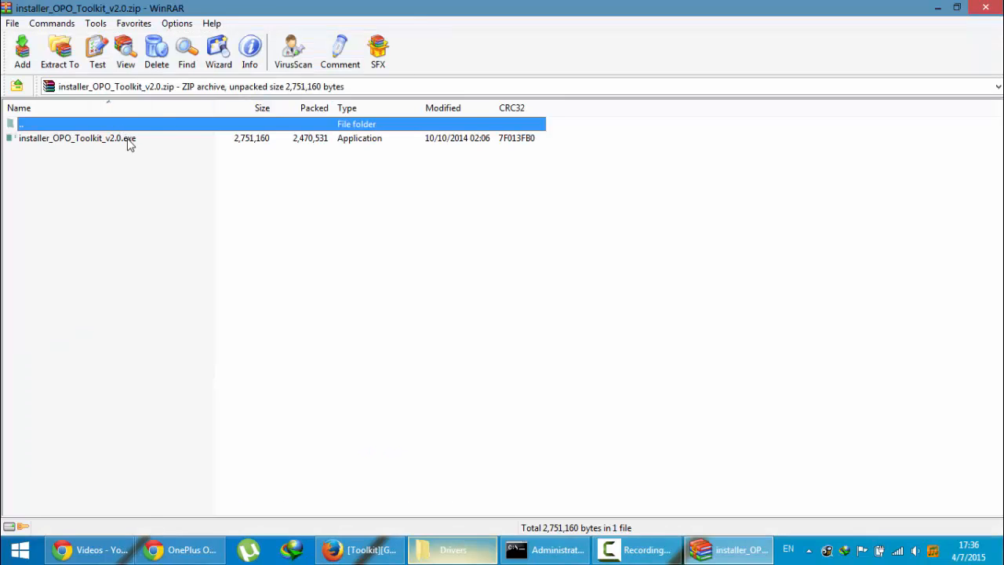
click(77, 138)
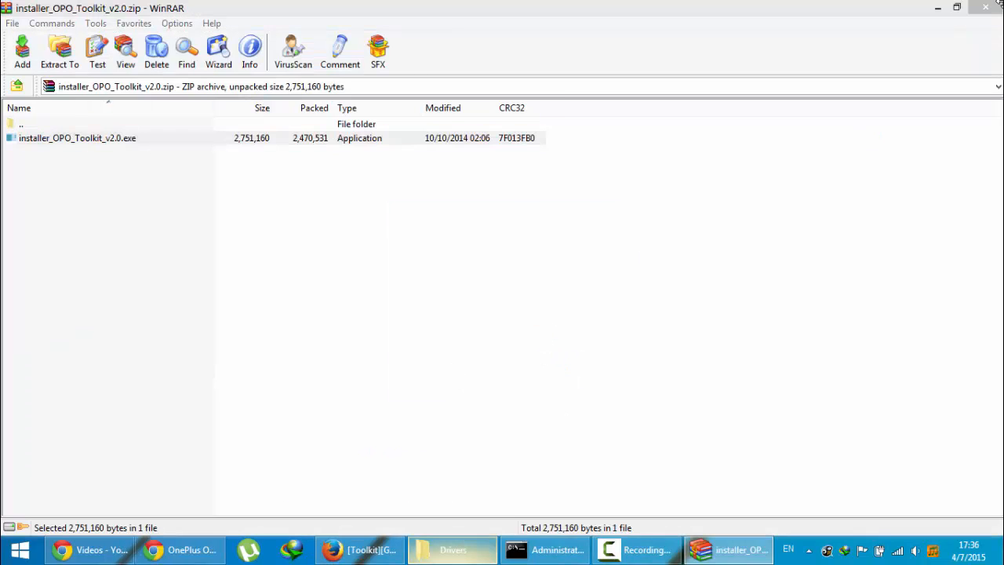
click(77, 138)
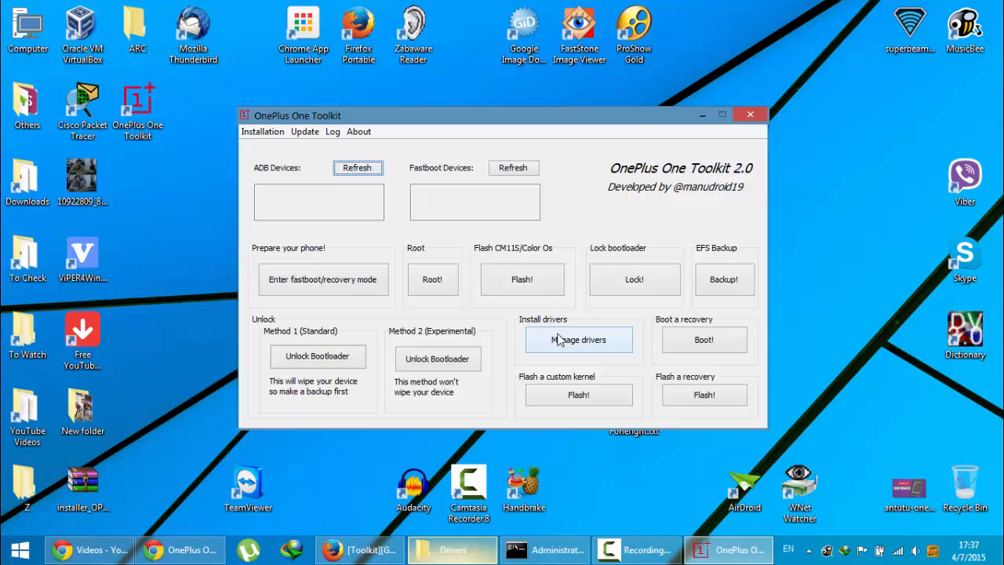
mouse_move(578, 326)
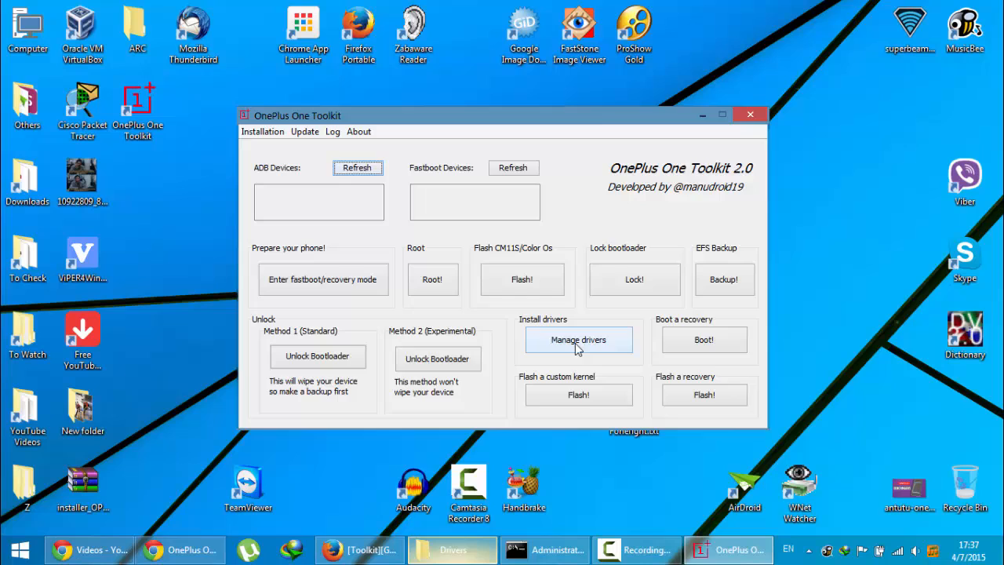
click(577, 338)
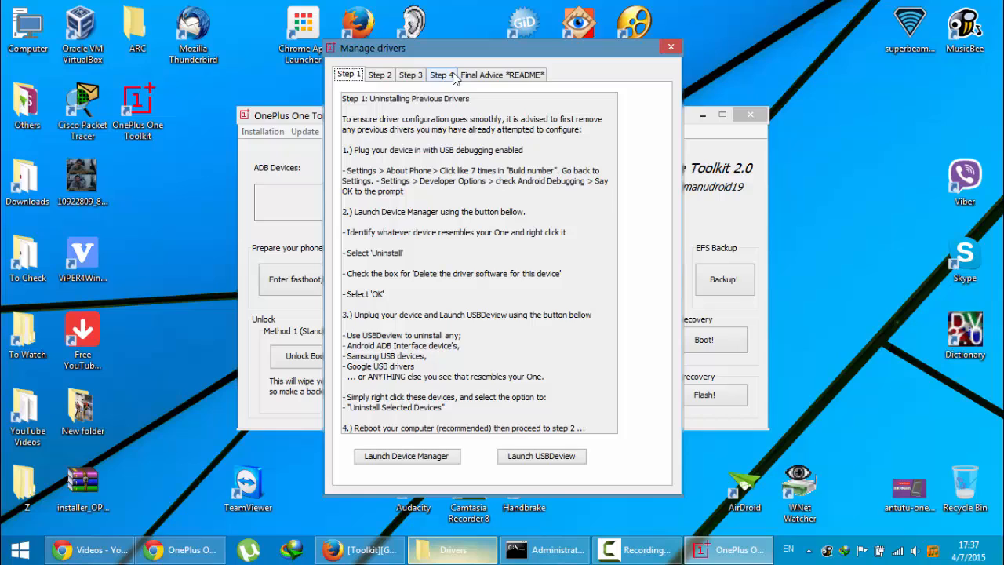
click(441, 73)
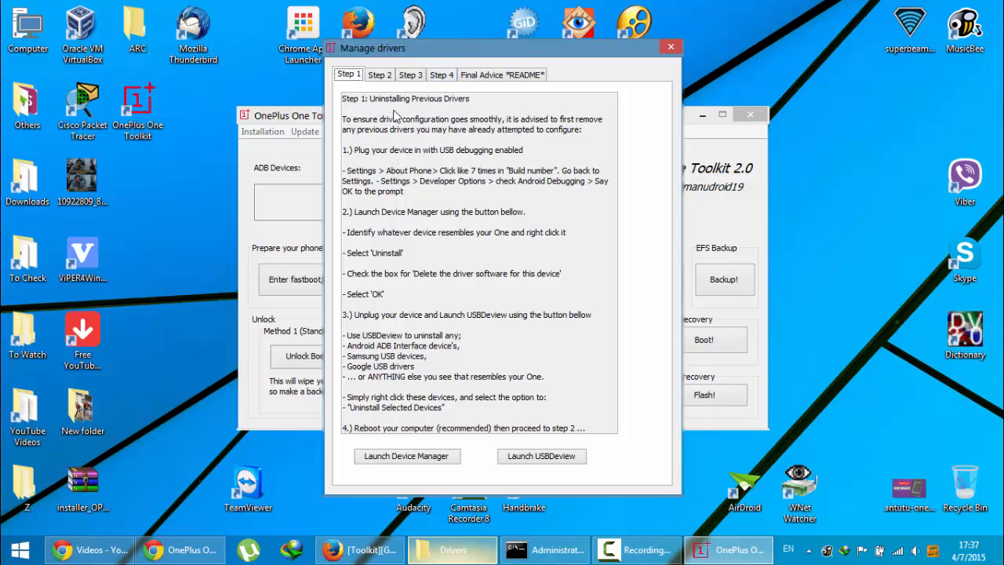
mouse_move(406, 199)
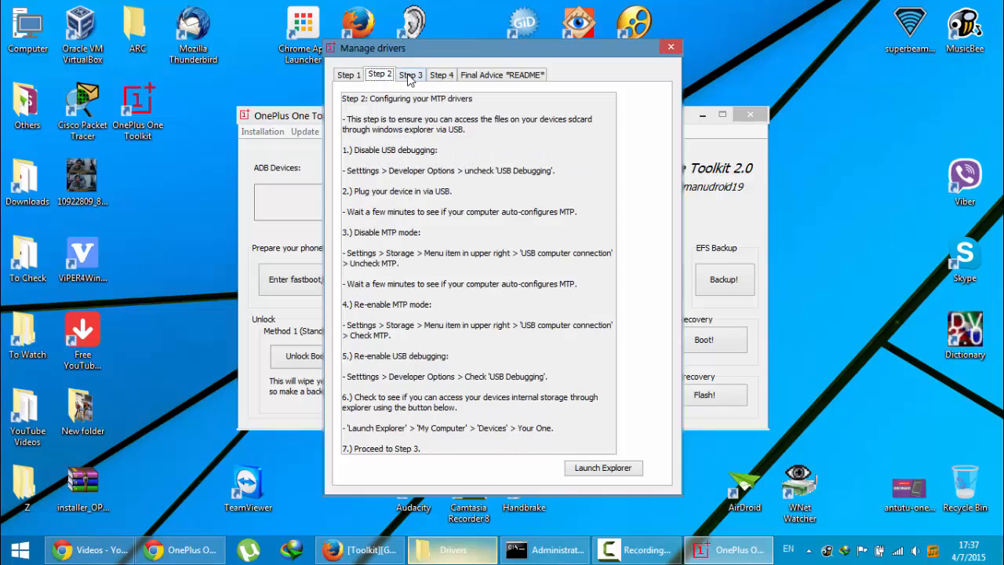
click(348, 75)
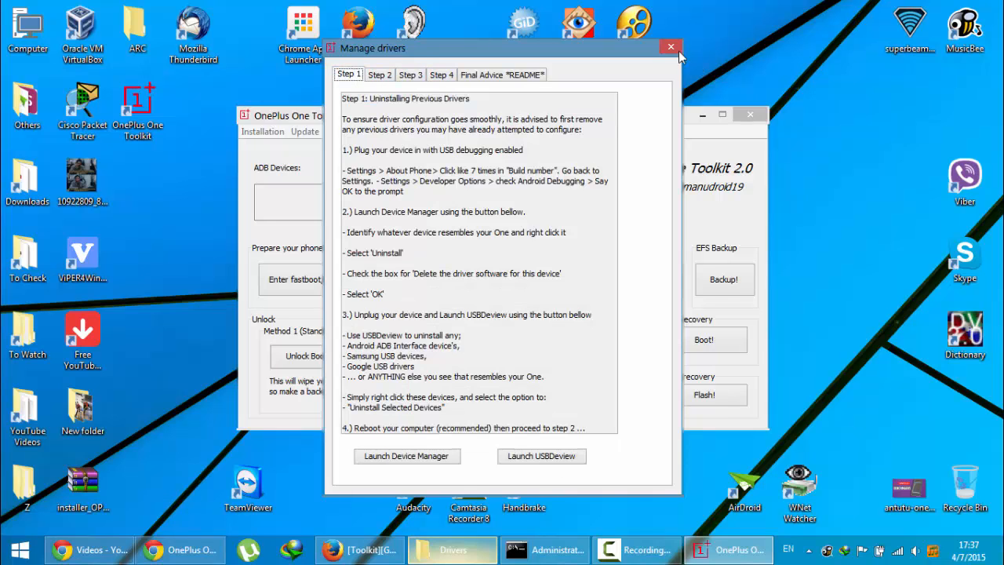
click(671, 48)
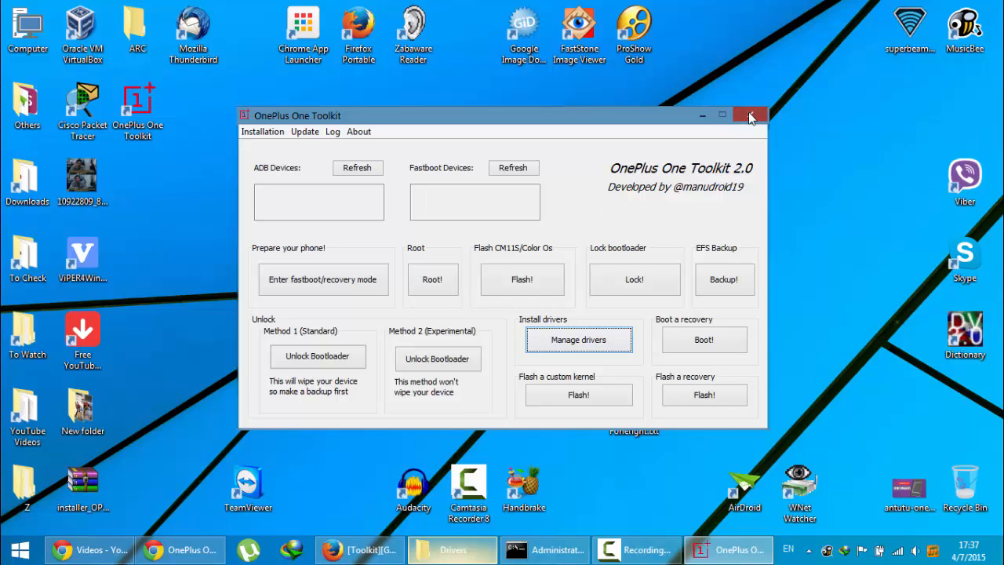
Close the OnePlus One Toolkit window, revealing Command Prompt
click(749, 115)
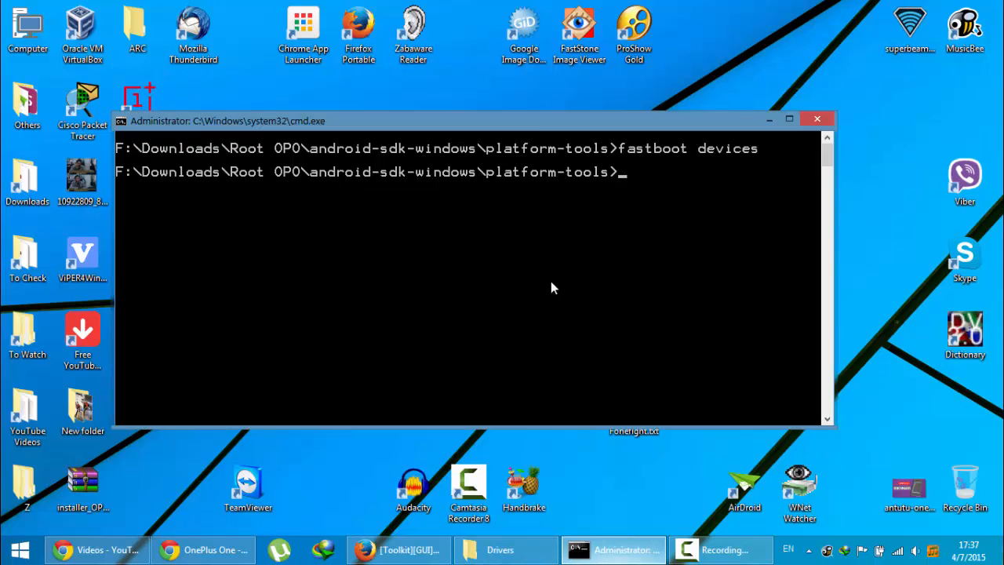
mouse_move(661, 263)
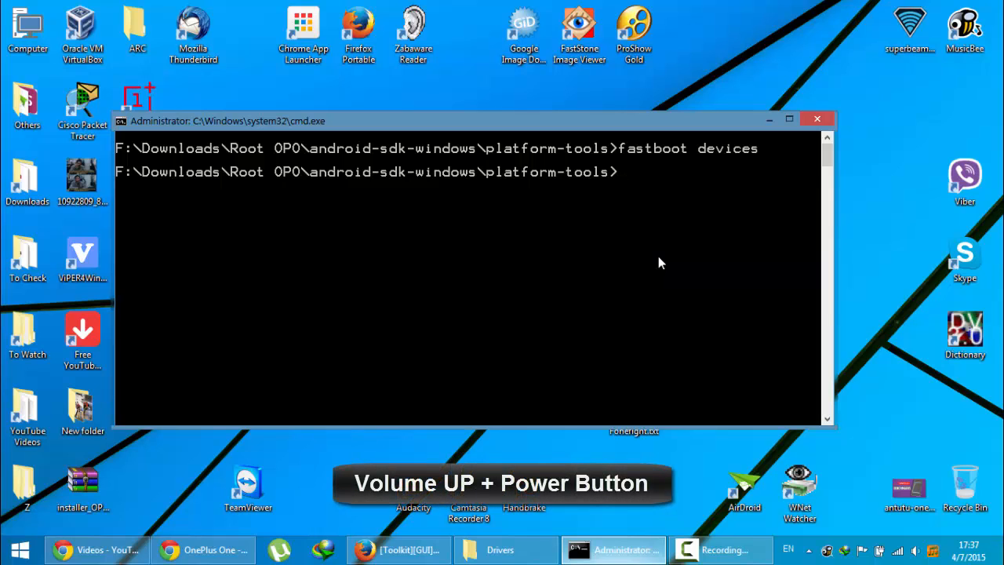
mouse_move(669, 224)
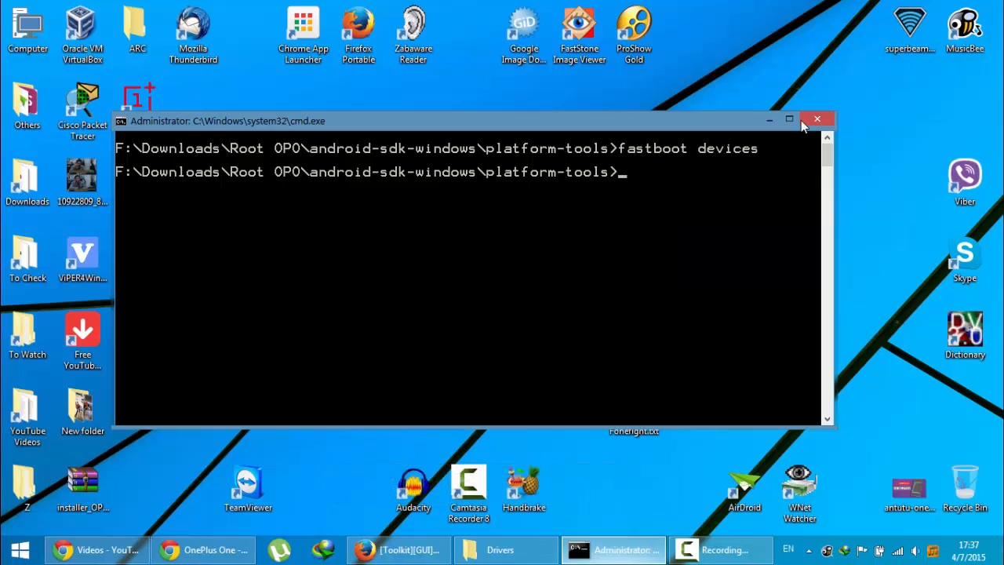
mouse_move(817, 119)
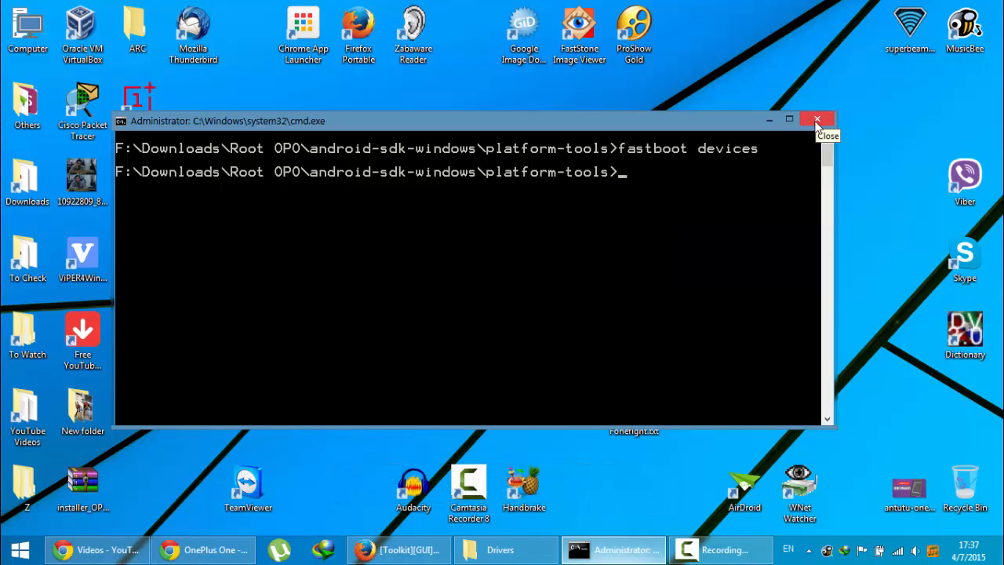